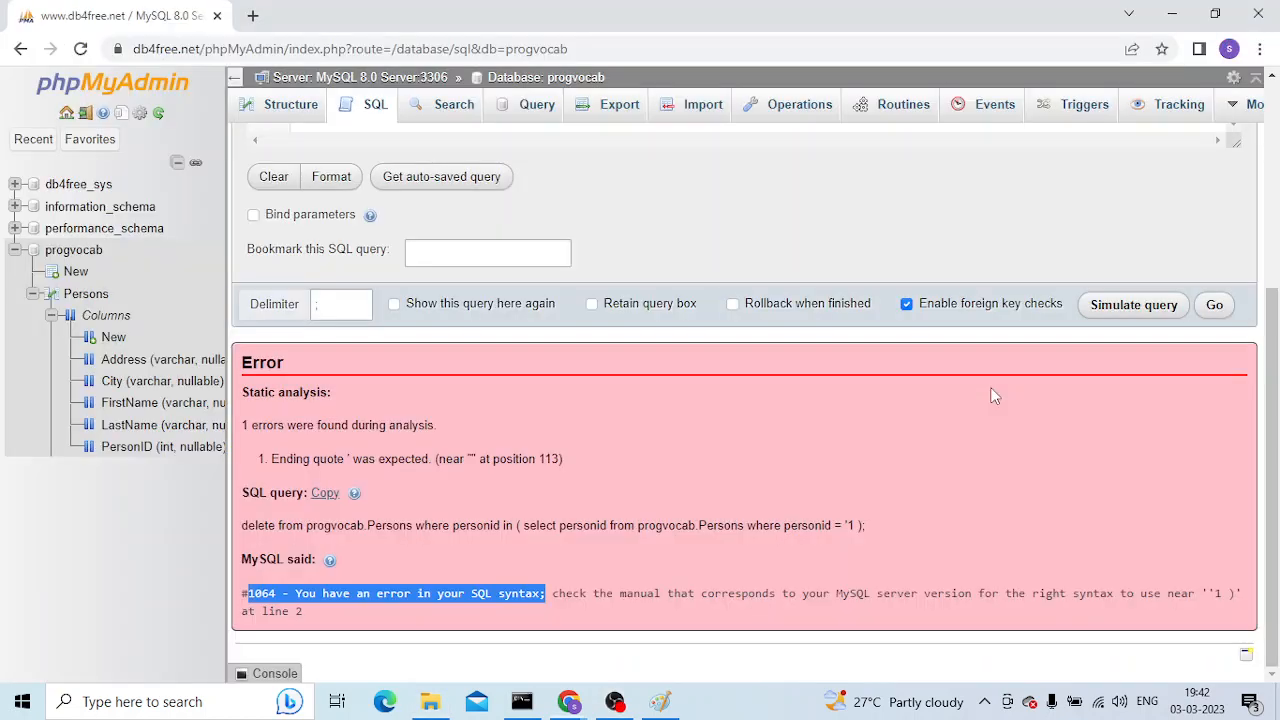
{"action": "mouse_move", "coordinate": [892, 444]}
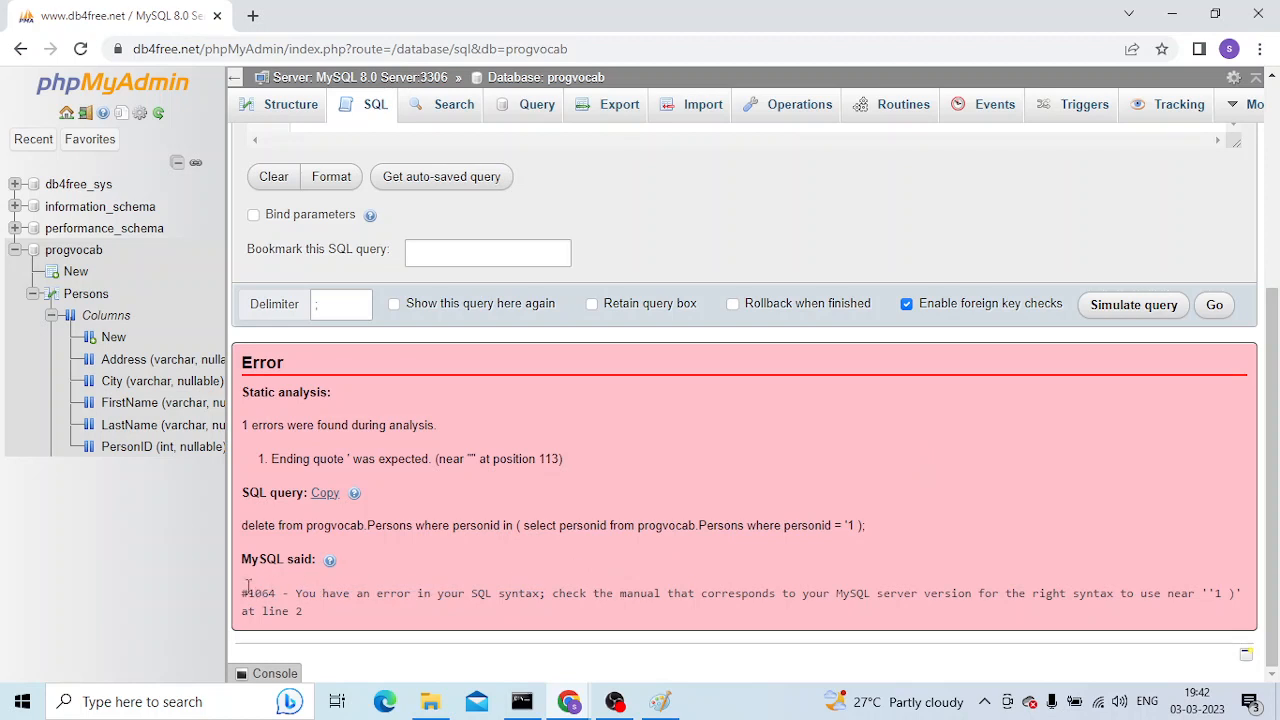
Read through the #1064 error message, highlighting where it says the problem is.
{"action": "left_click_drag", "start_coordinate": [242, 592], "coordinate": [430, 592]}
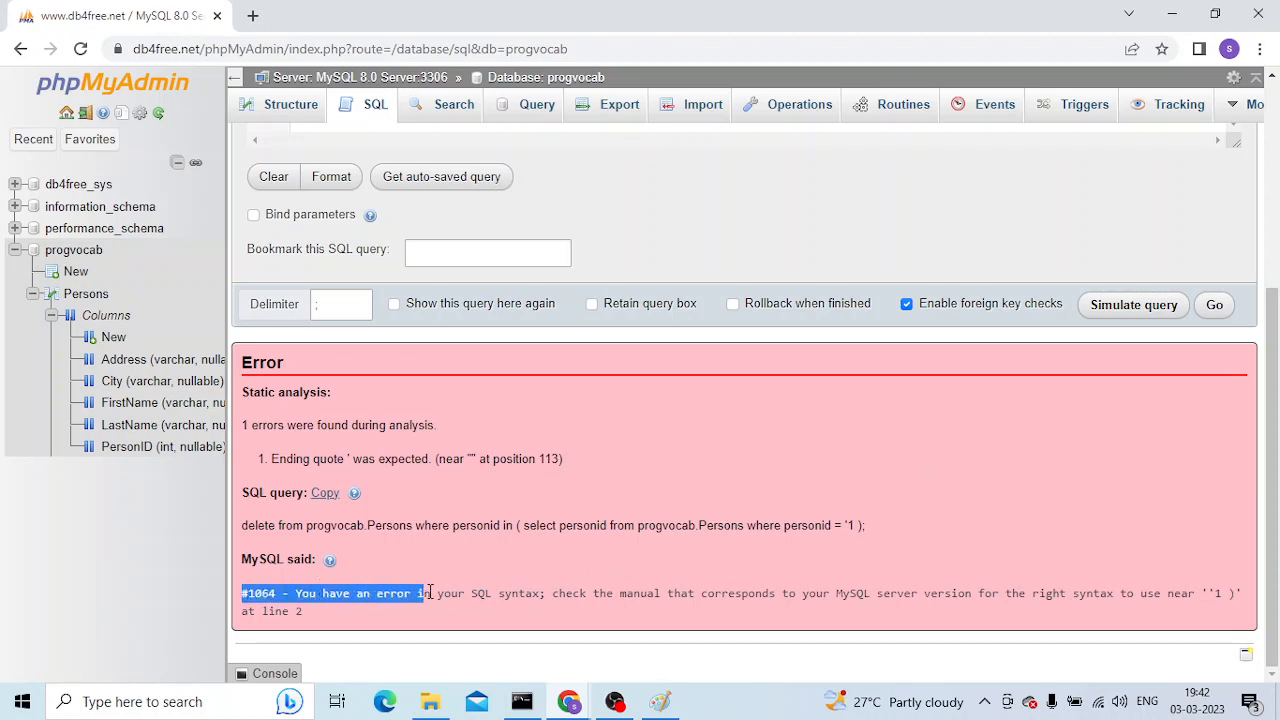
{"action": "left_click", "coordinate": [260, 592]}
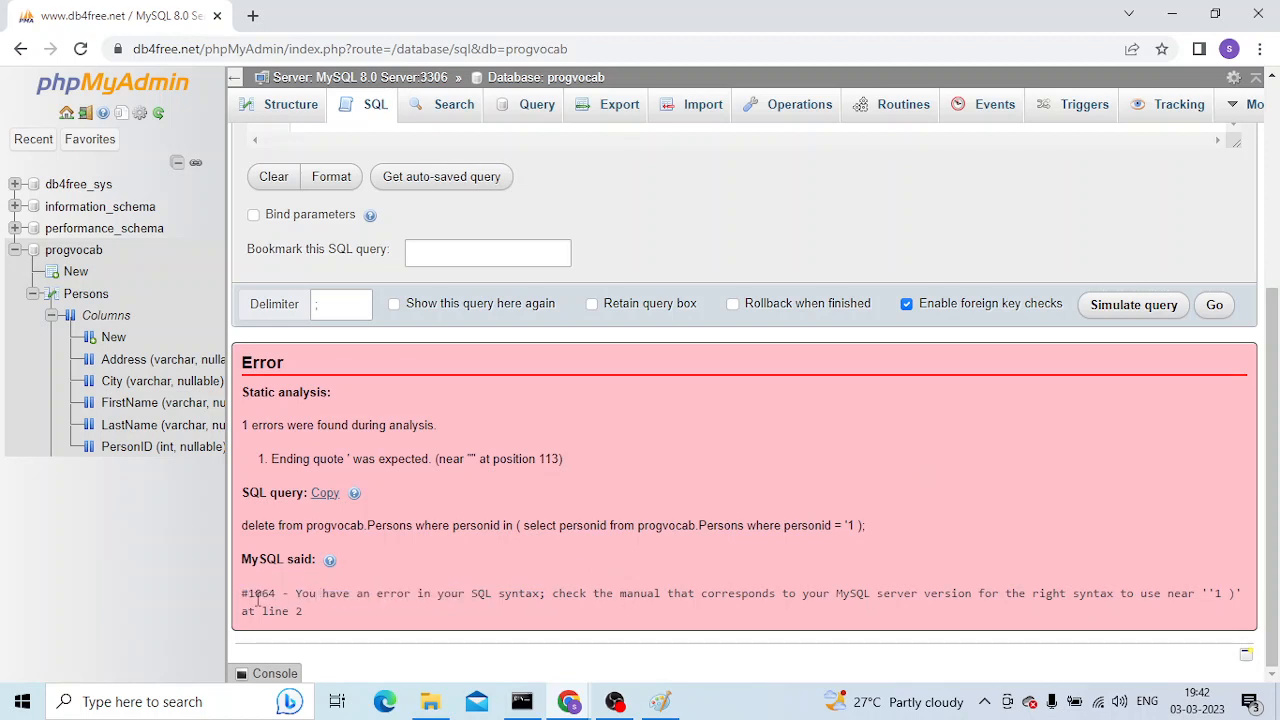
{"action": "double_click", "coordinate": [258, 592]}
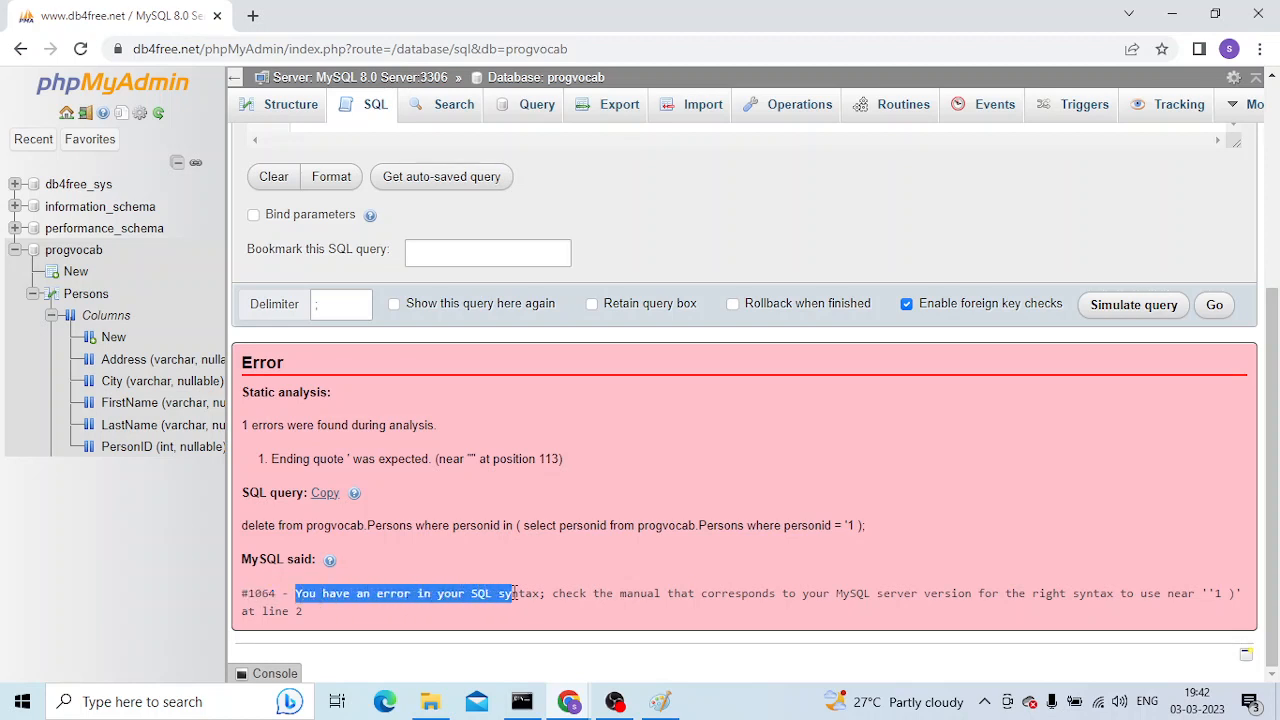
{"action": "double_click", "coordinate": [712, 592]}
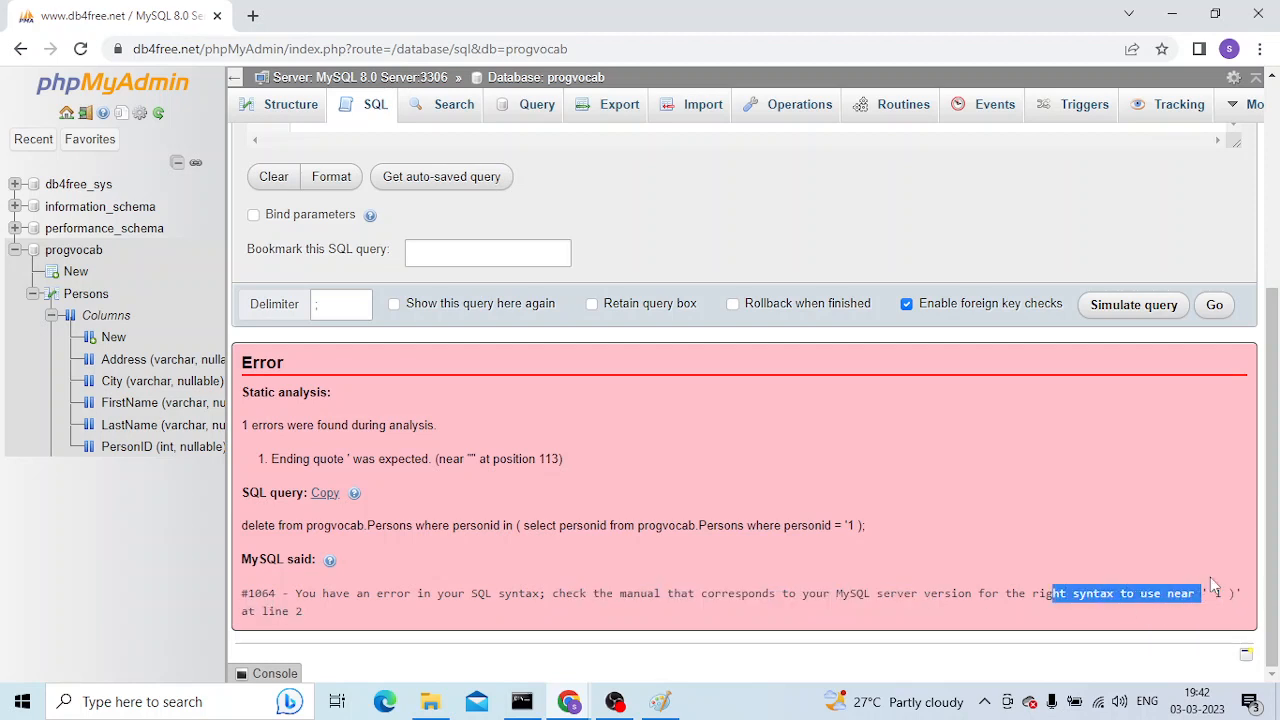
{"action": "mouse_move", "coordinate": [284, 616]}
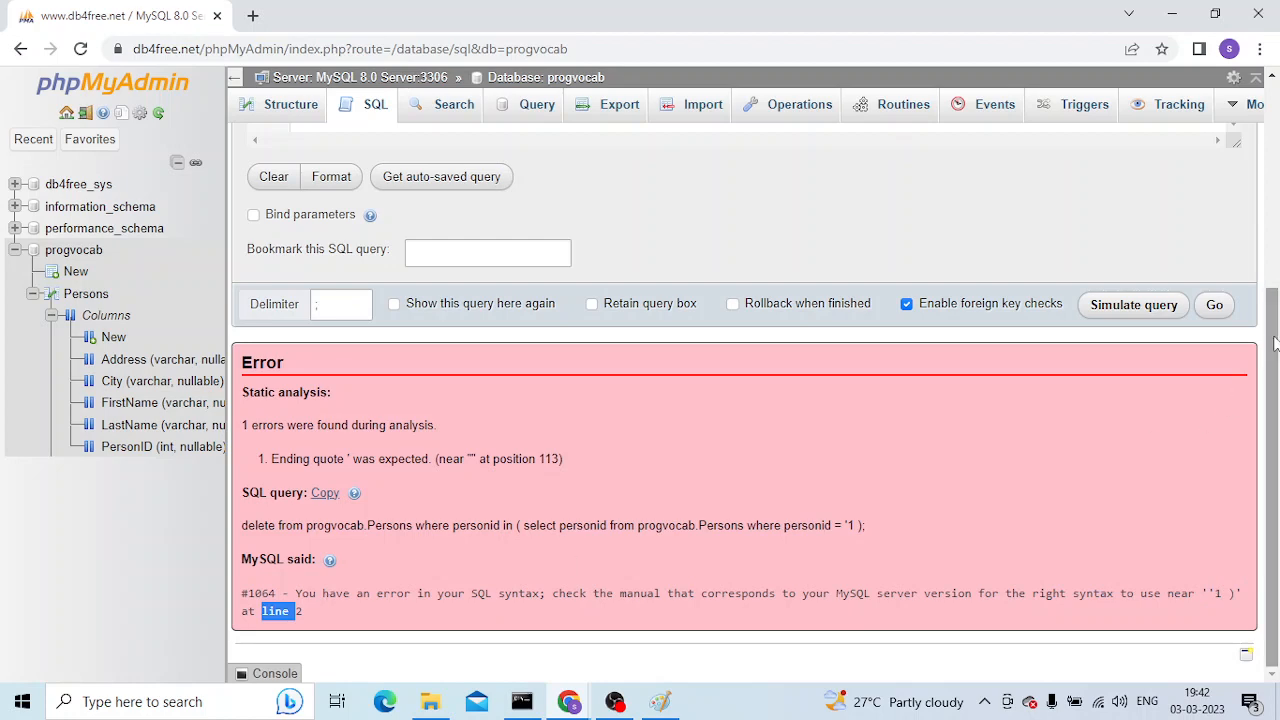
Select the whole DELETE query in the editor to rewrite it as where personid = '1'.
{"action": "scroll", "scroll_direction": "up", "scroll_amount": 3}
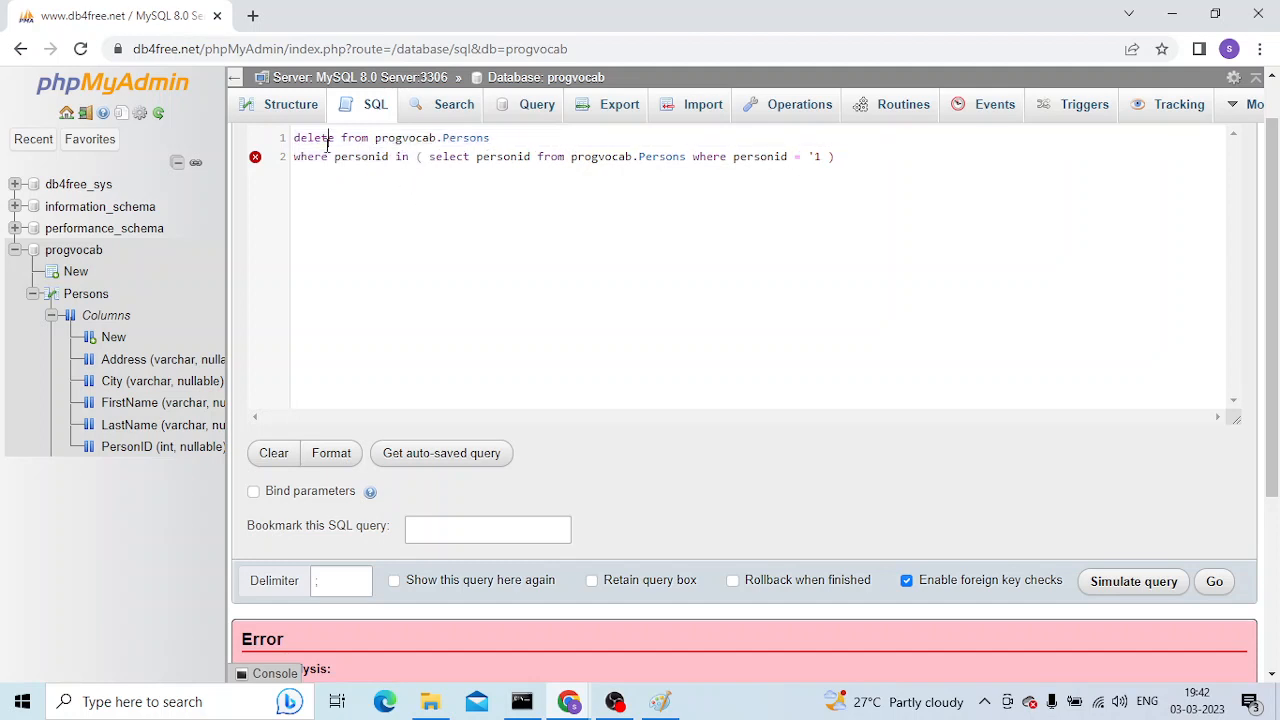
{"action": "double_click", "coordinate": [464, 138]}
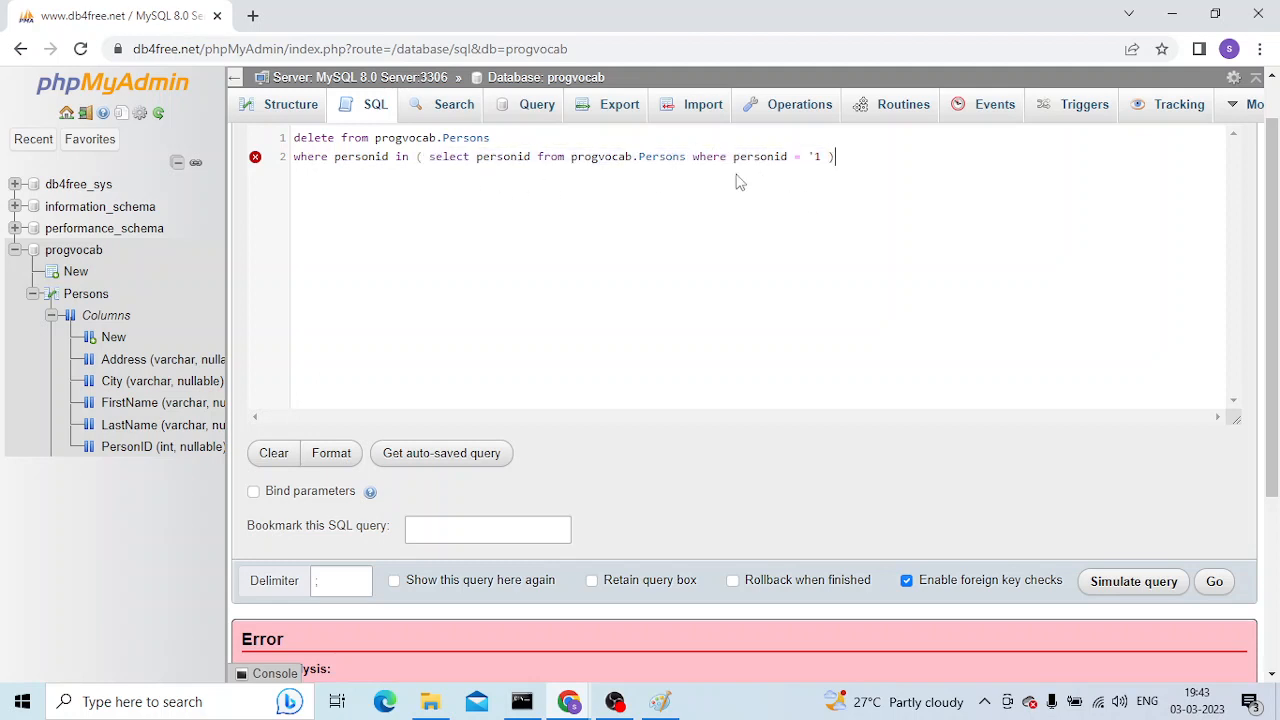
{"action": "mouse_move", "coordinate": [256, 156]}
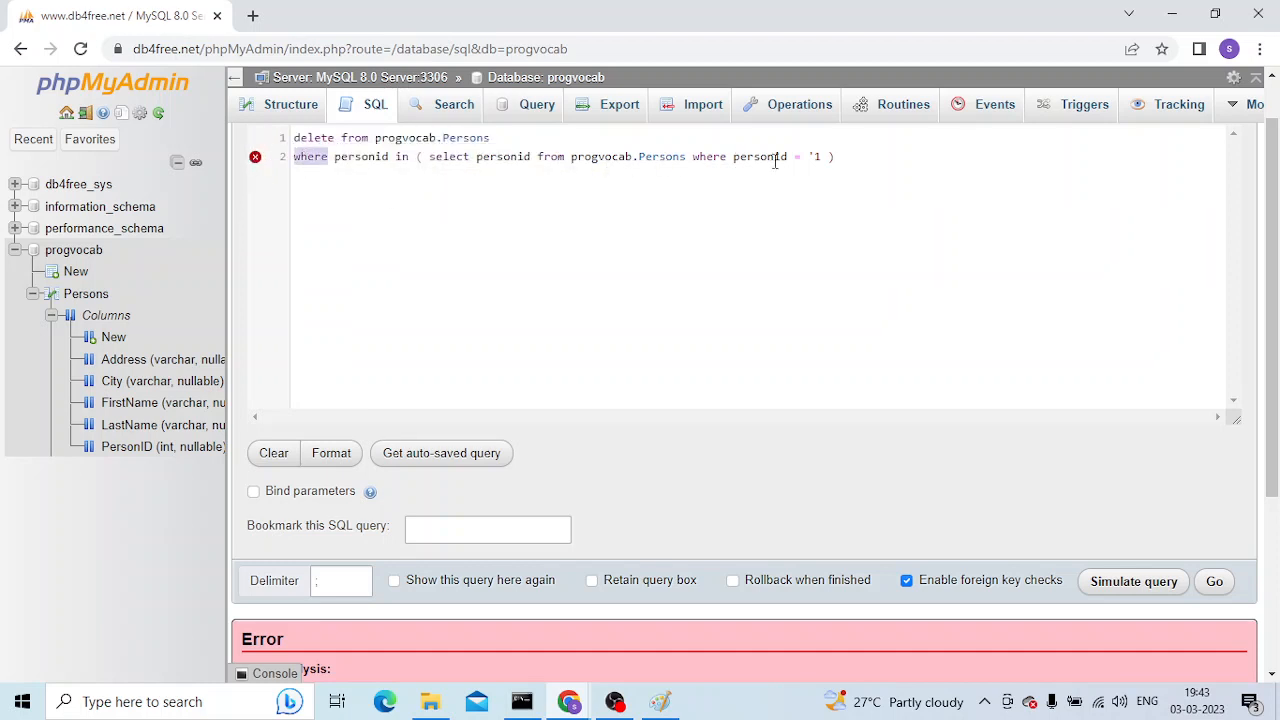
{"action": "scroll", "scroll_direction": "down", "scroll_amount": 3}
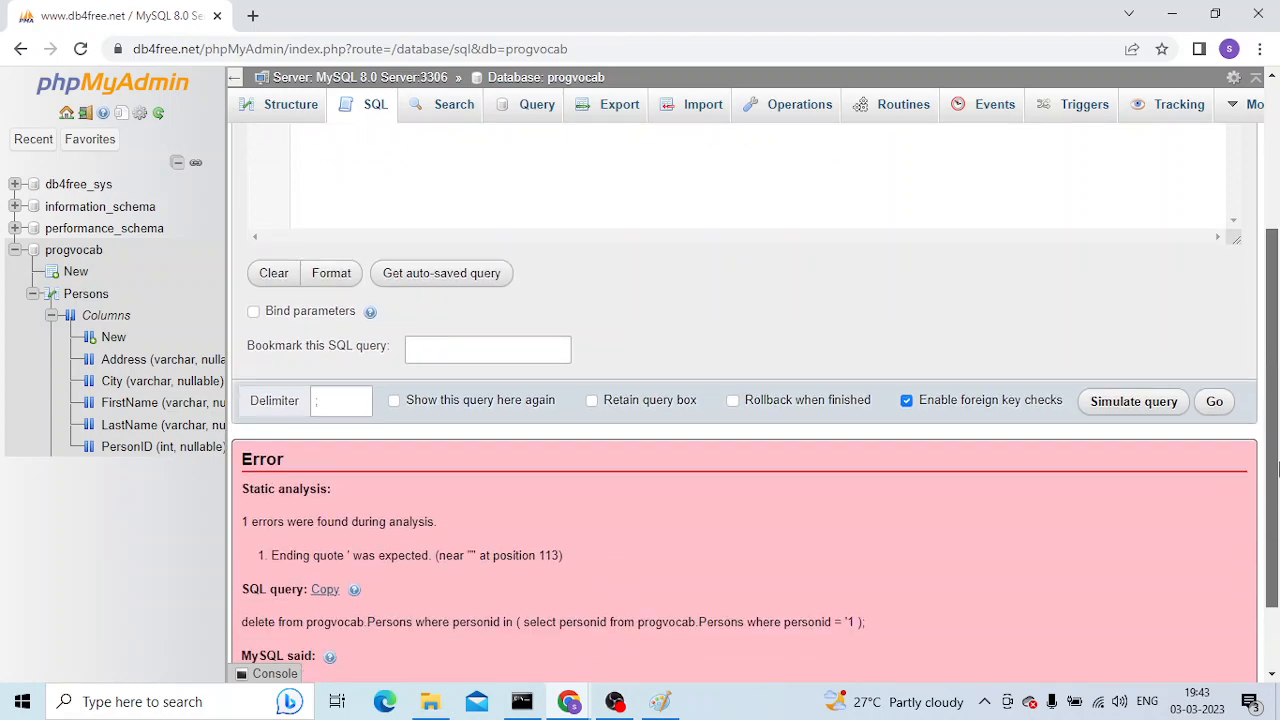
{"action": "scroll", "scroll_direction": "down", "scroll_amount": 3}
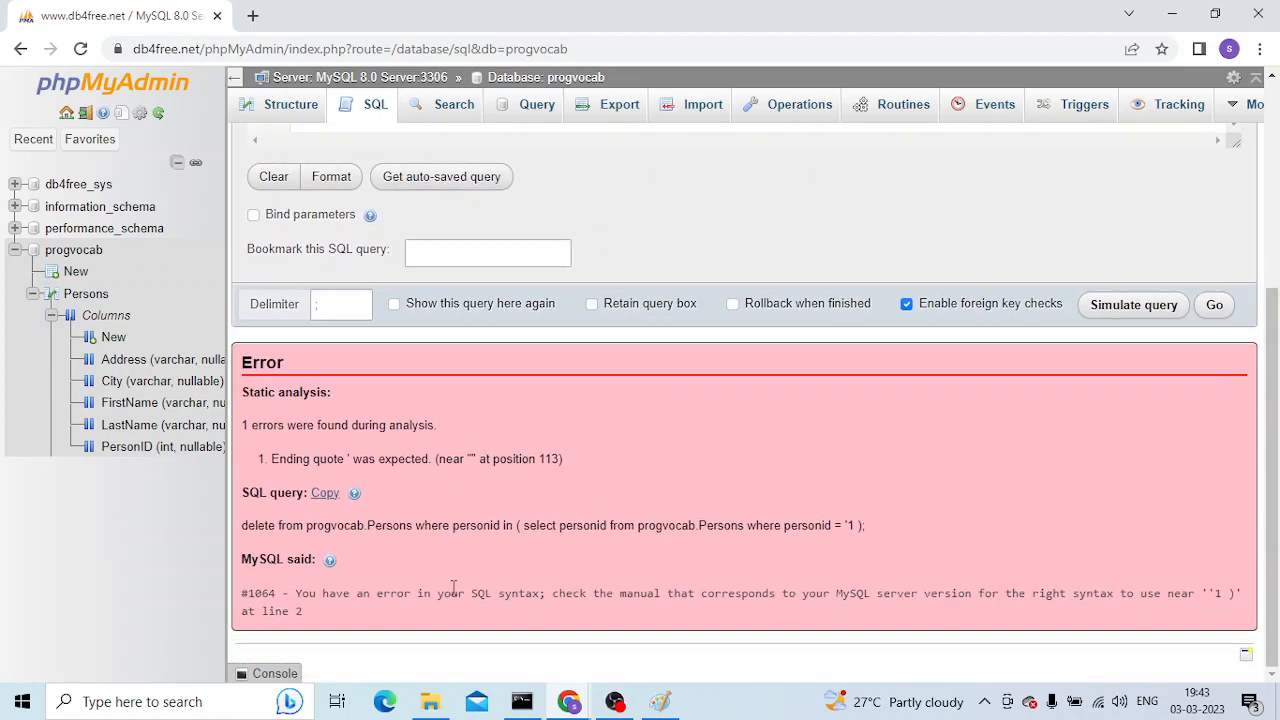
{"action": "key", "text": "ctrl+a"}
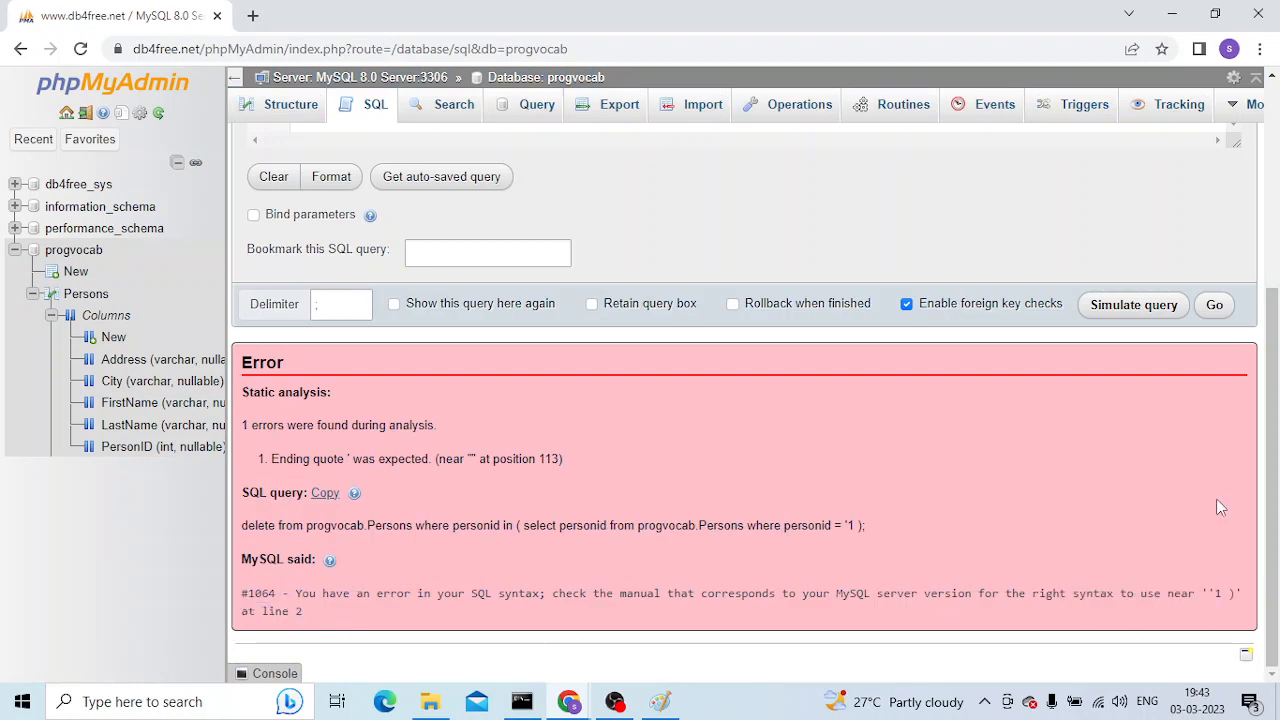
{"action": "scroll", "scroll_direction": "up", "scroll_amount": 3}
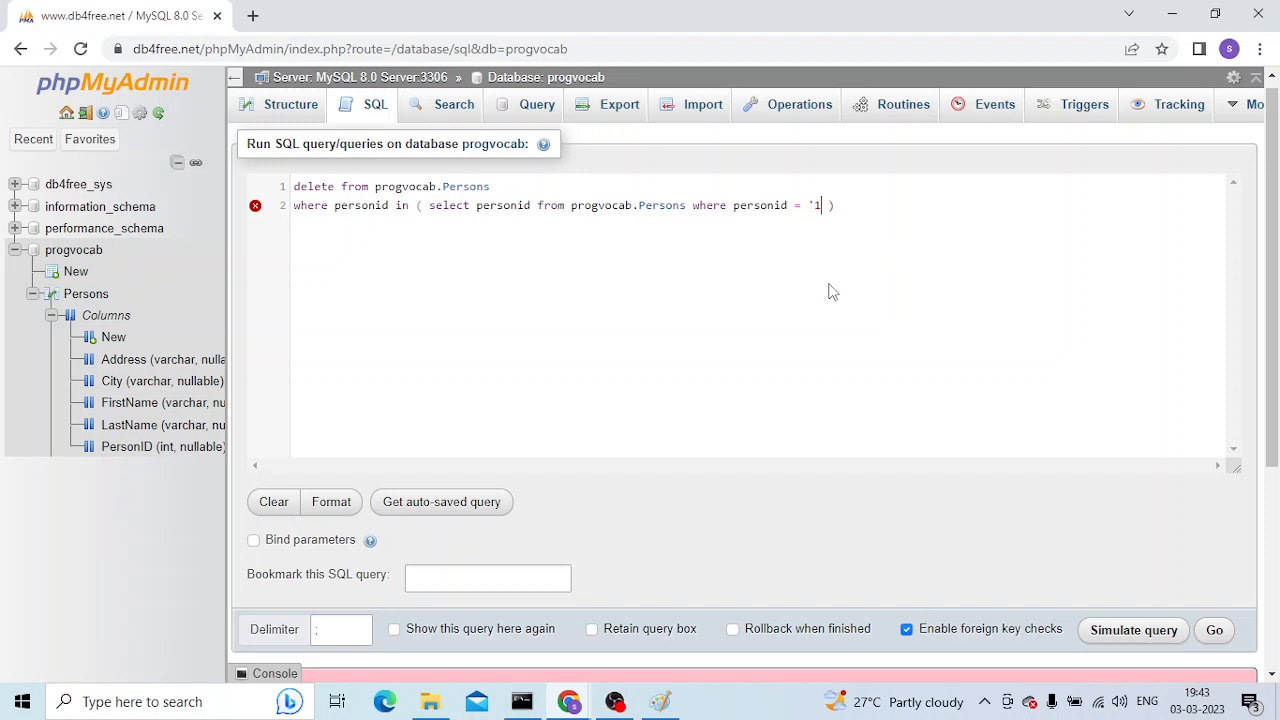
{"action": "mouse_move", "coordinate": [800, 232]}
{"action": "type", "text": "where personid = '1'"}
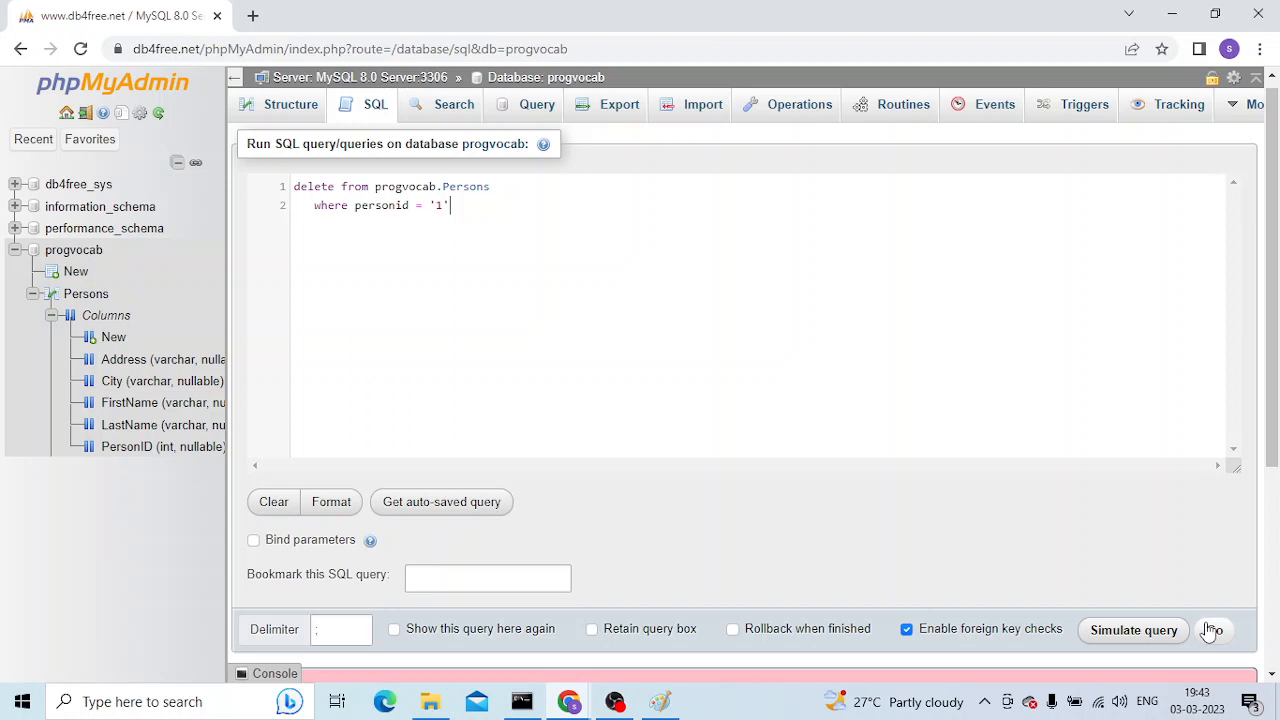
Run the simplified DELETE query and bring the query editor back above the result.
{"action": "left_click", "coordinate": [1214, 628]}
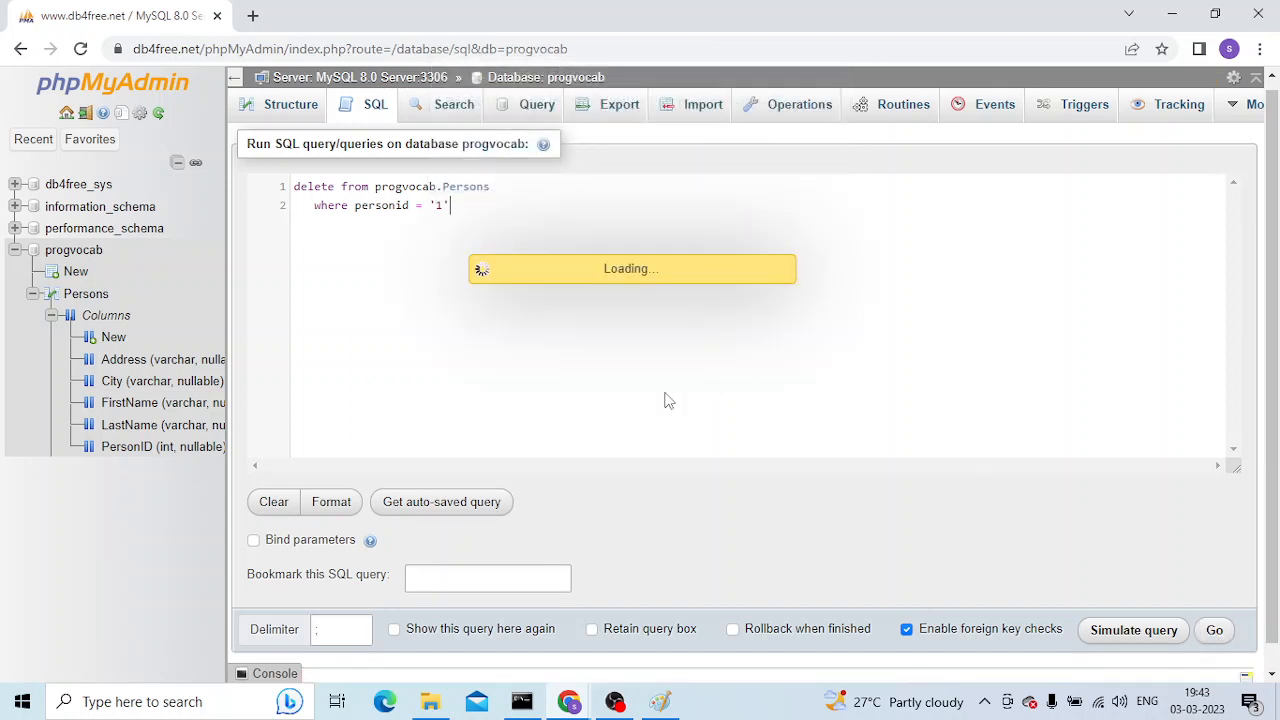
{"action": "left_click", "coordinate": [1214, 630]}
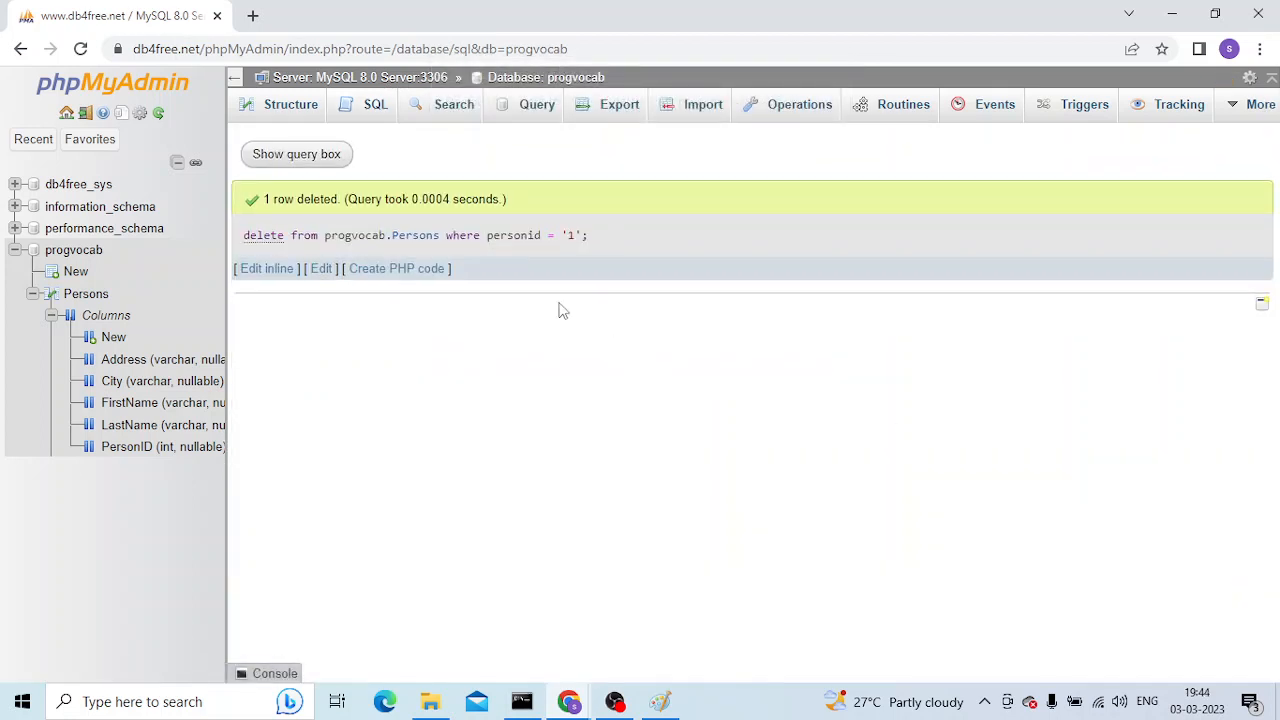
{"action": "left_click", "coordinate": [296, 152]}
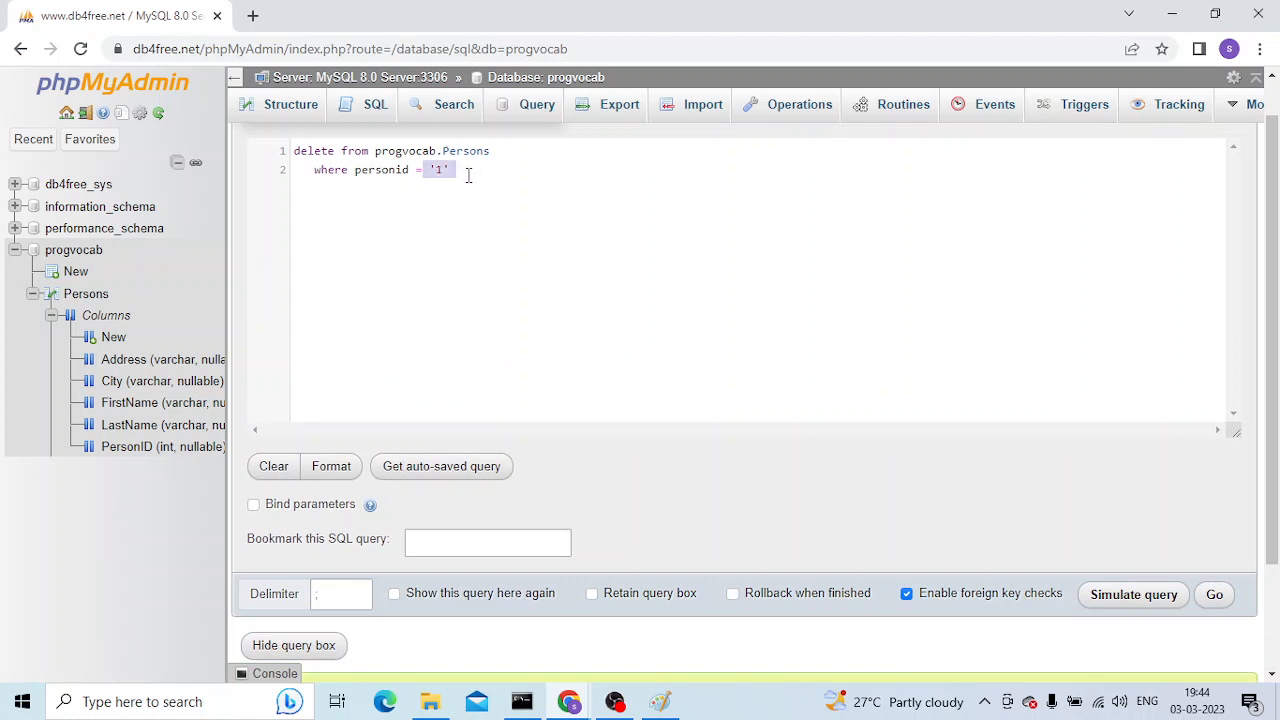
Highlight the '1 row deleted' confirmation of the successful delete.
{"action": "left_click", "coordinate": [1212, 594]}
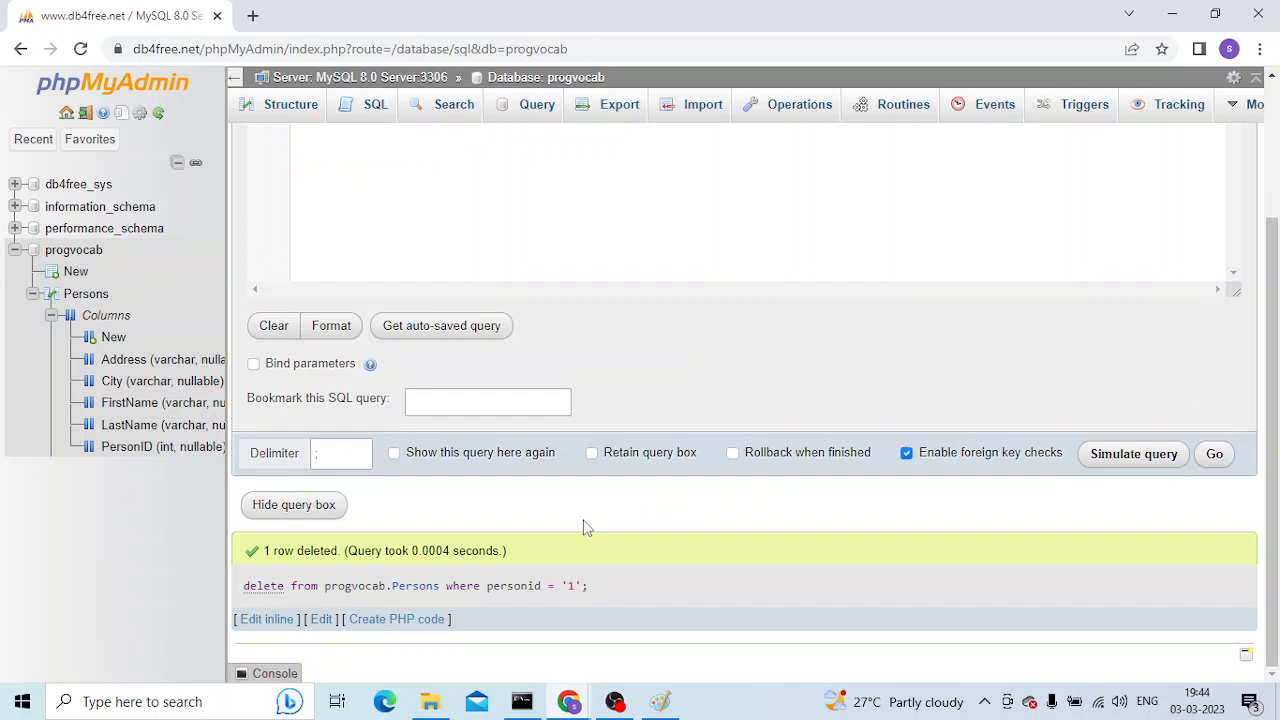
{"action": "mouse_move", "coordinate": [264, 552]}
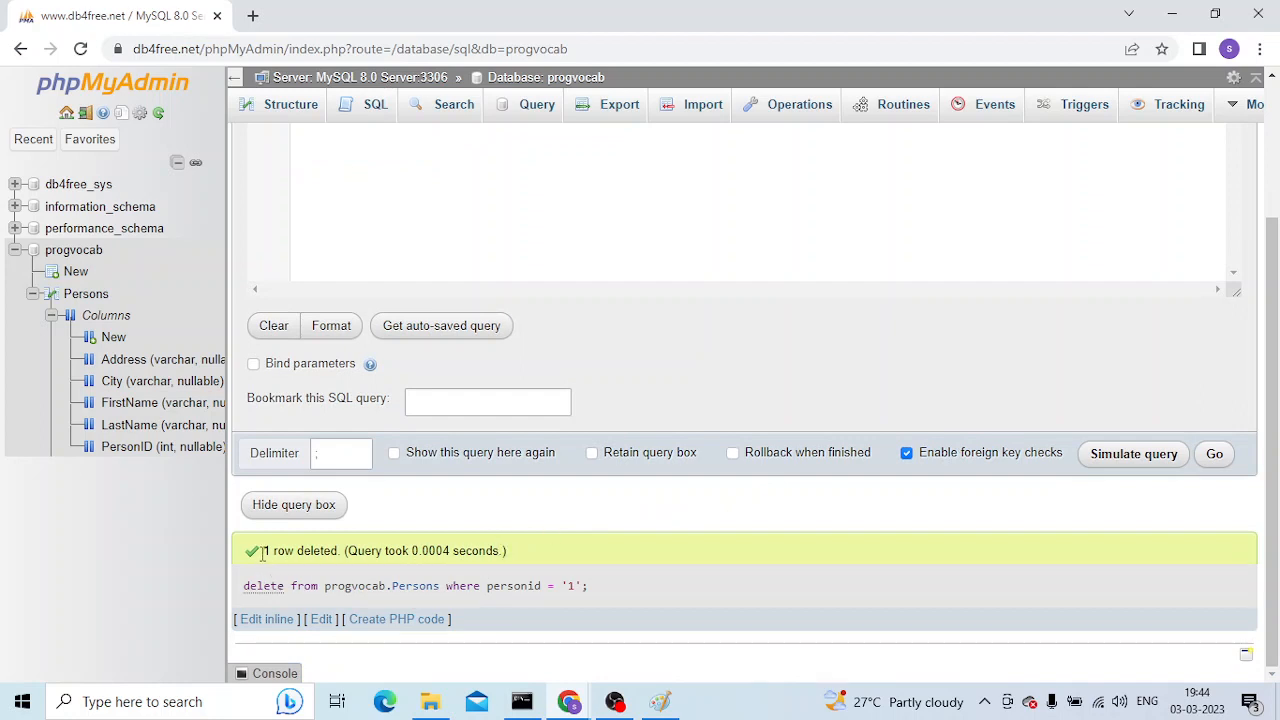
{"action": "double_click", "coordinate": [420, 550]}
{"action": "type", "text": "where personid in ( select personid from progvocab.Persons where personid = '1')"}
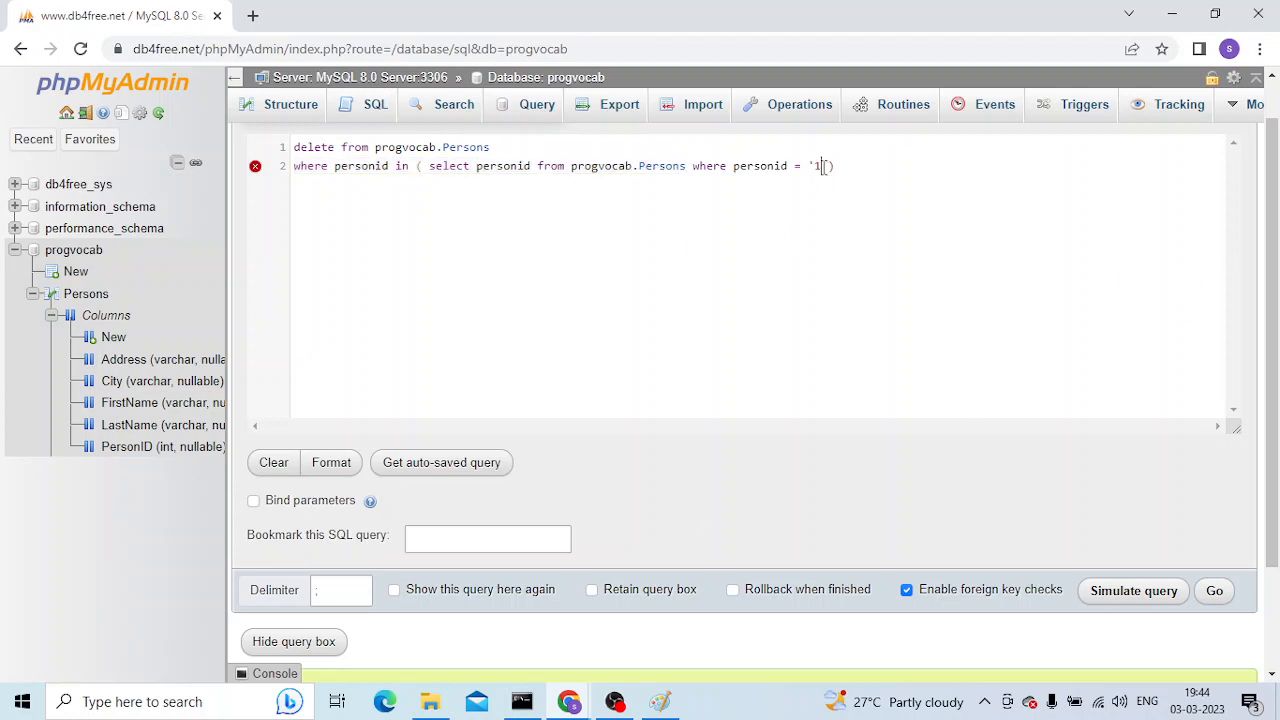
Submit the delete-with-subquery query, bringing up the execution confirmation.
{"action": "left_click", "coordinate": [1214, 590]}
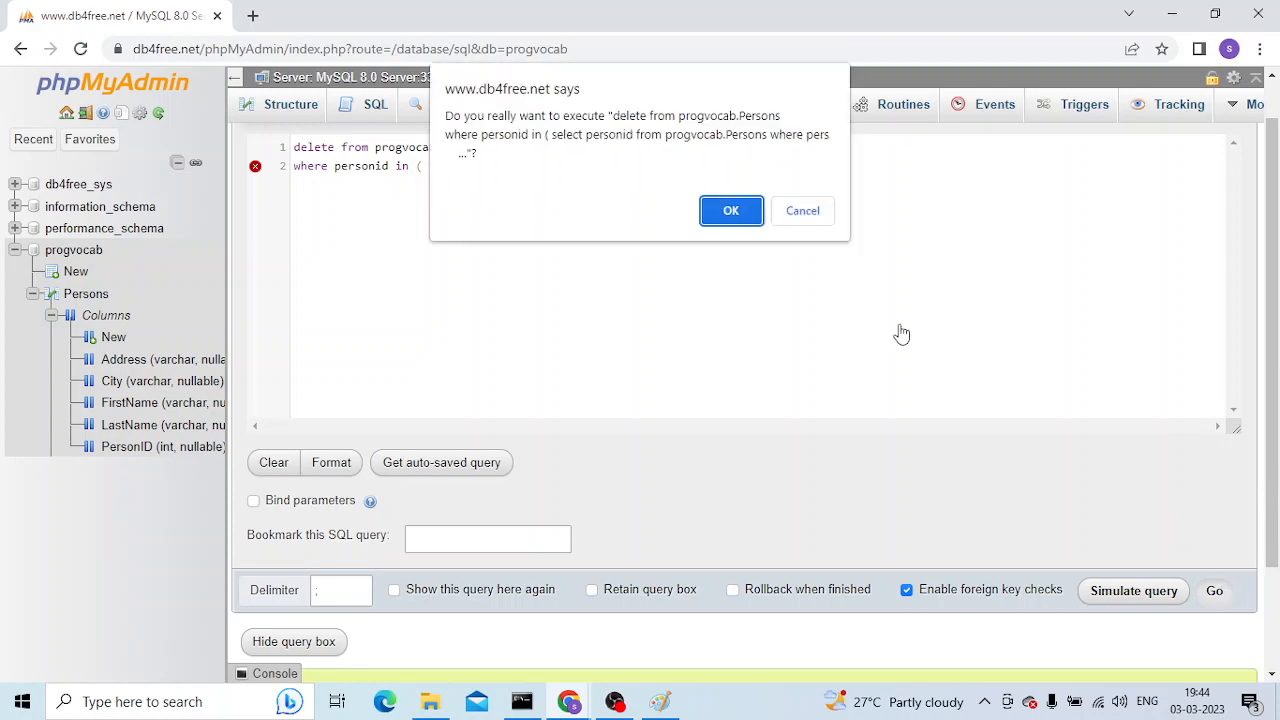
Confirm executing the DELETE and highlight the error's near '1 )' at line 2 part.
{"action": "left_click", "coordinate": [730, 210]}
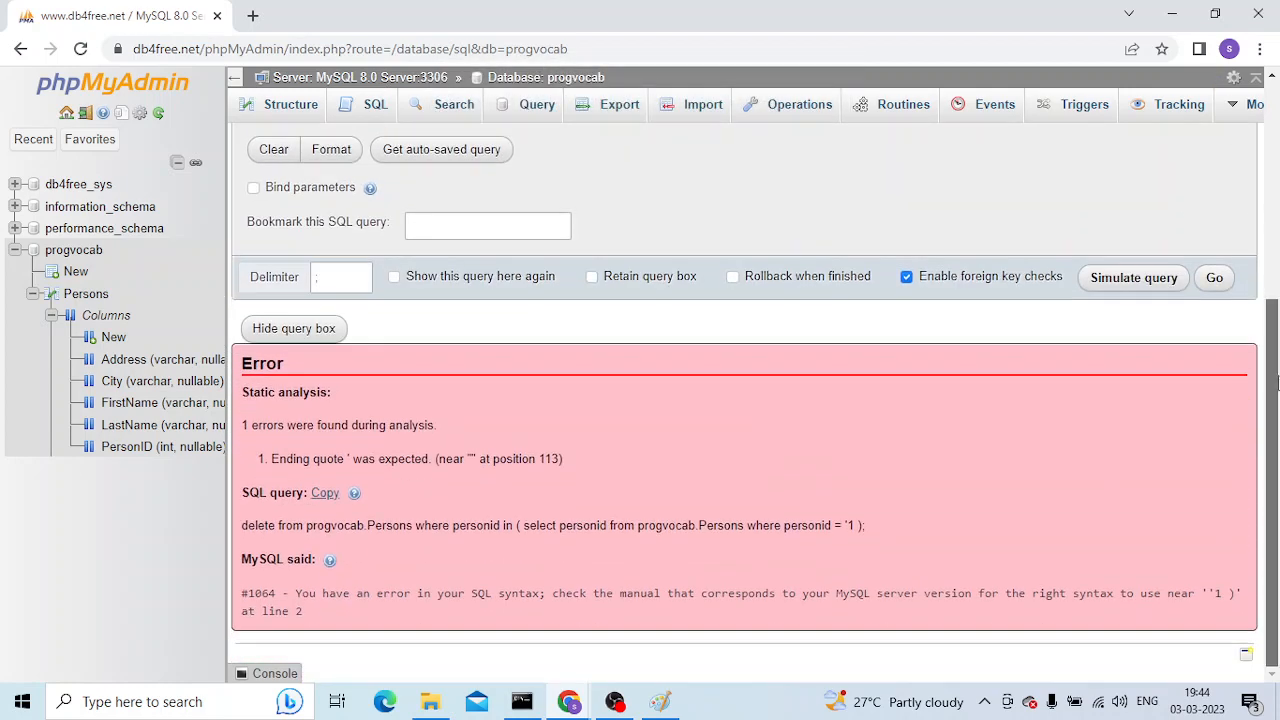
{"action": "left_click_drag", "start_coordinate": [270, 592], "coordinate": [490, 592]}
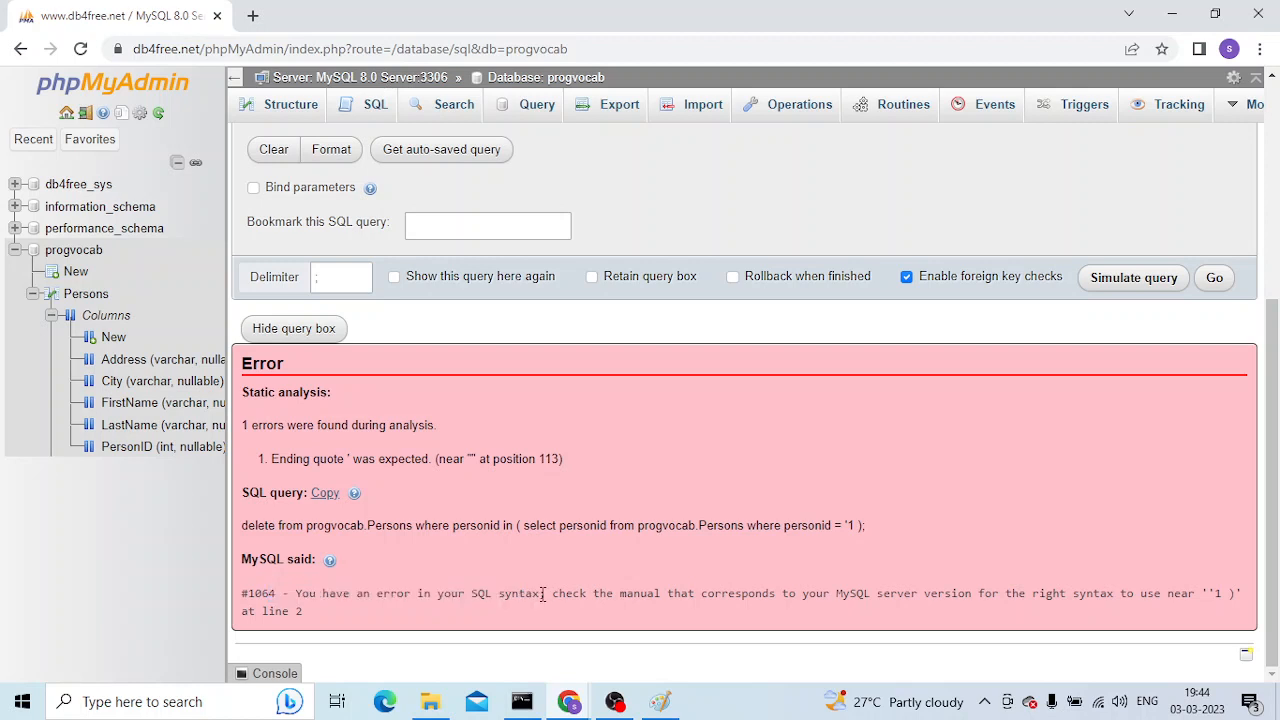
{"action": "left_click_drag", "start_coordinate": [544, 592], "coordinate": [284, 612]}
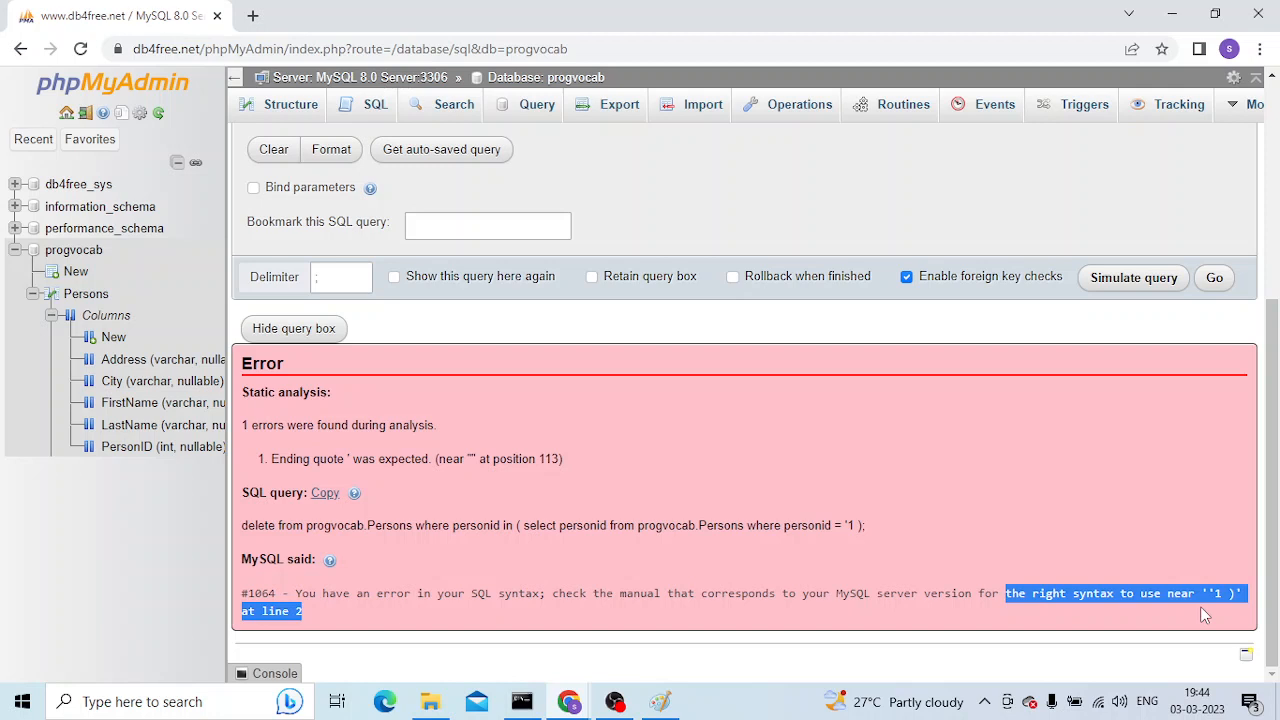
{"action": "double_click", "coordinate": [276, 612]}
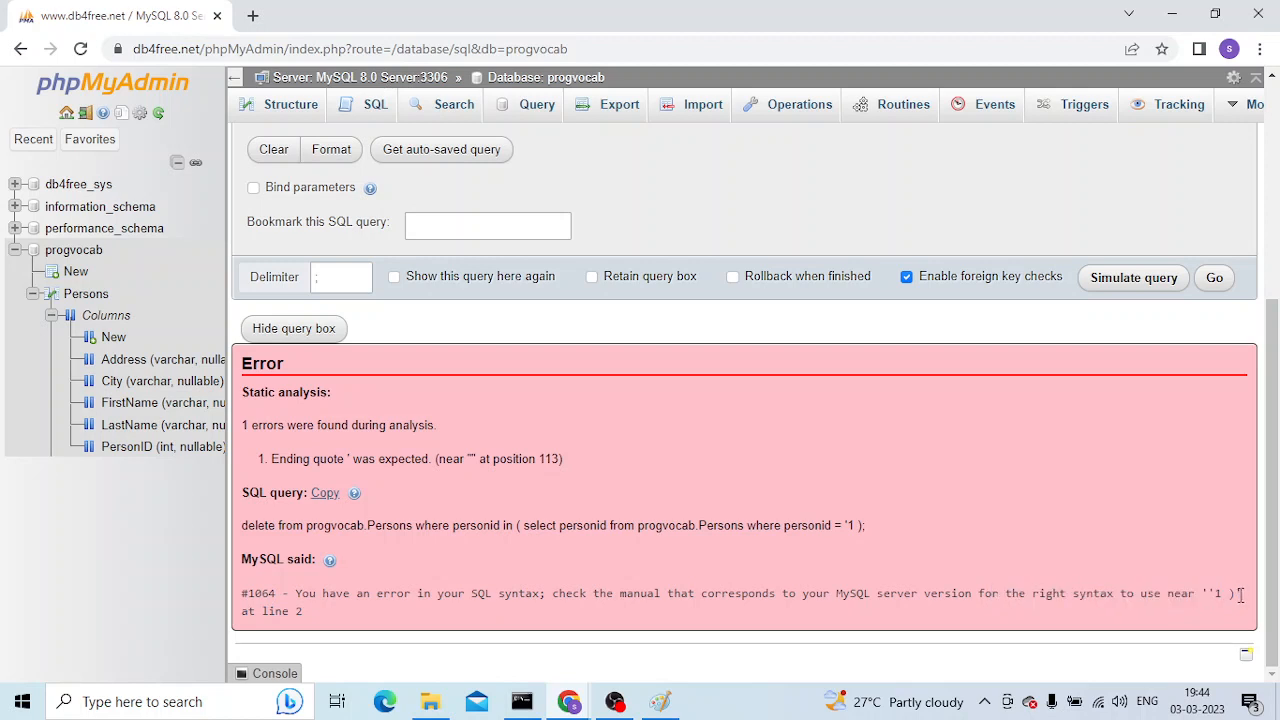
Highlight the closing part and a further word of the #1064 error message.
{"action": "left_click_drag", "start_coordinate": [1040, 592], "coordinate": [1176, 592]}
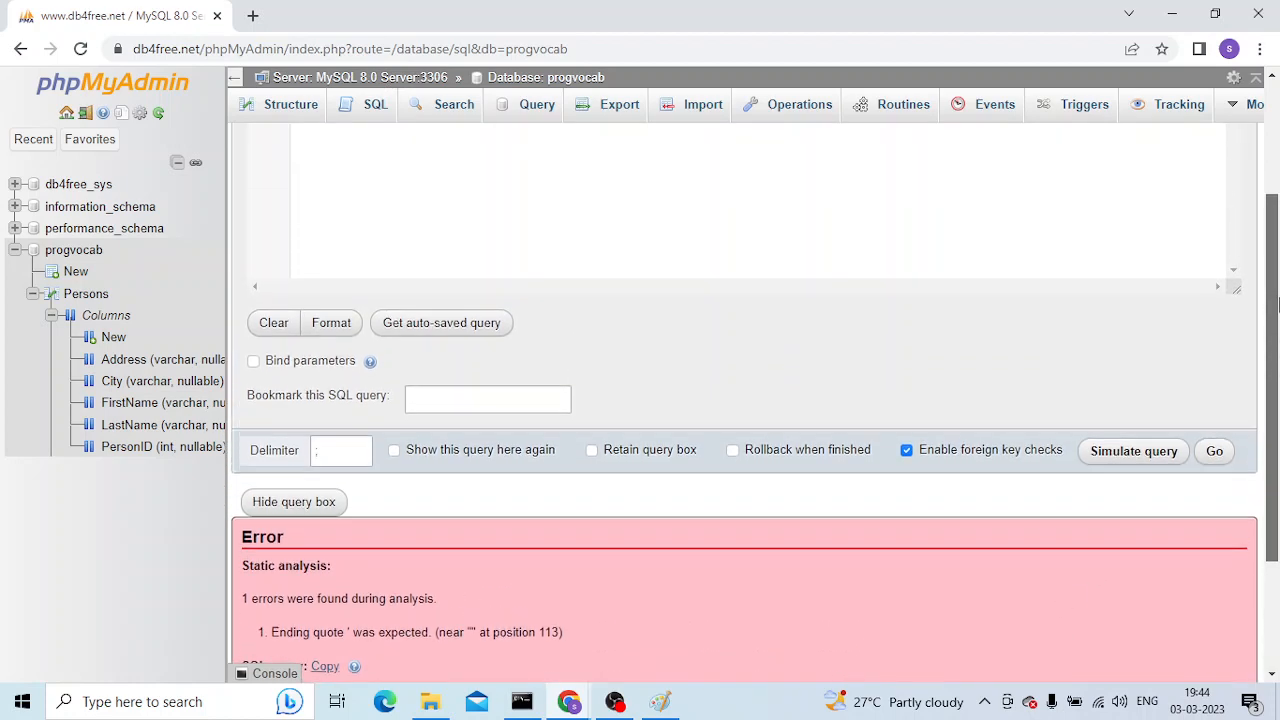
{"action": "scroll", "scroll_direction": "down", "scroll_amount": 3}
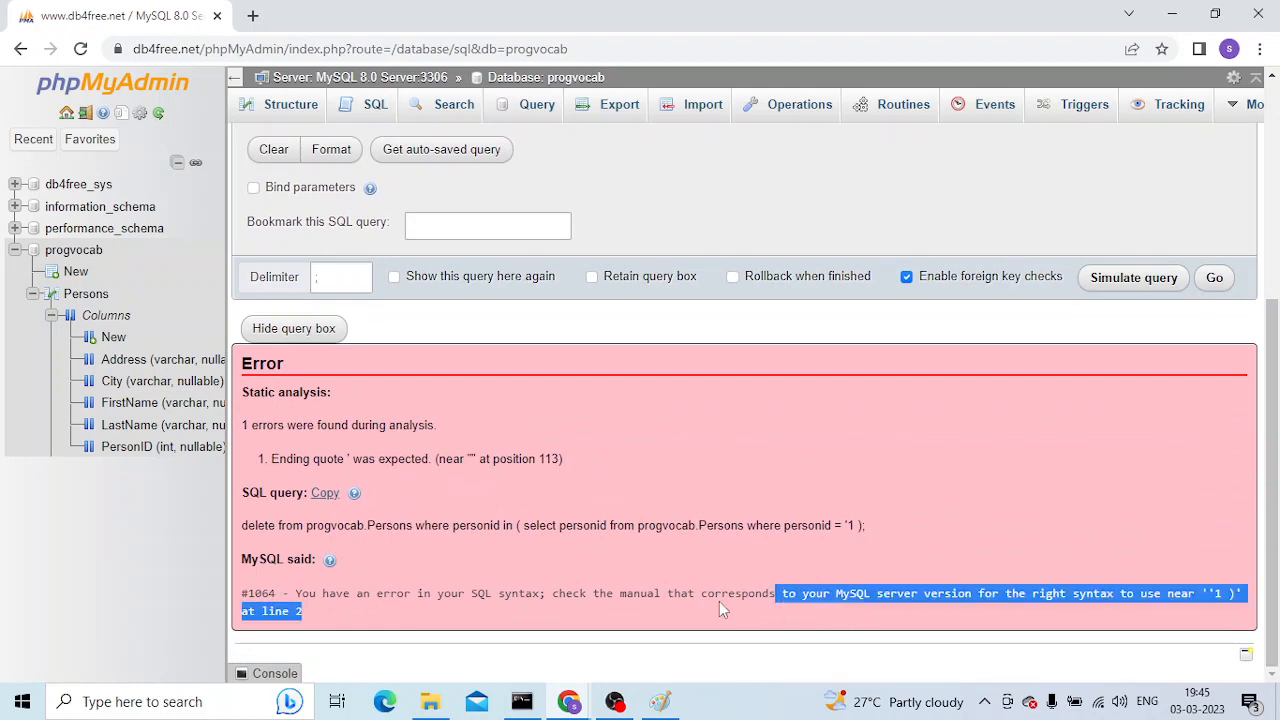
{"action": "double_click", "coordinate": [450, 592]}
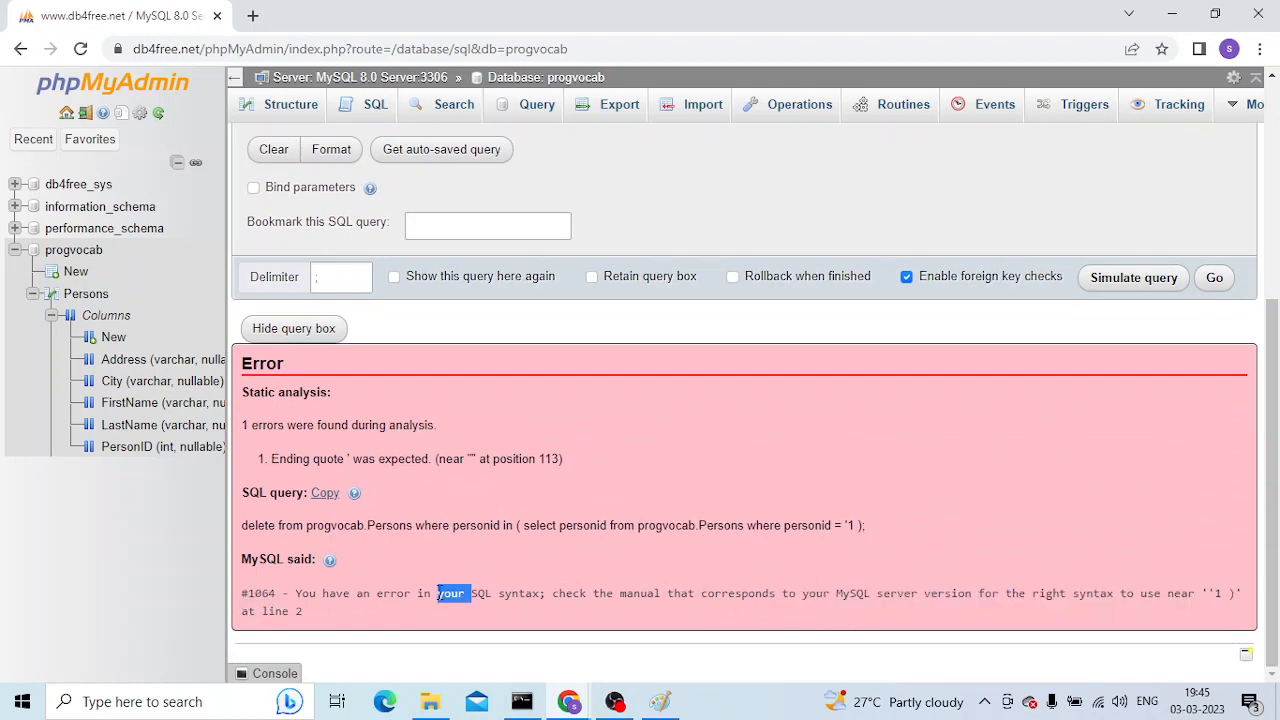